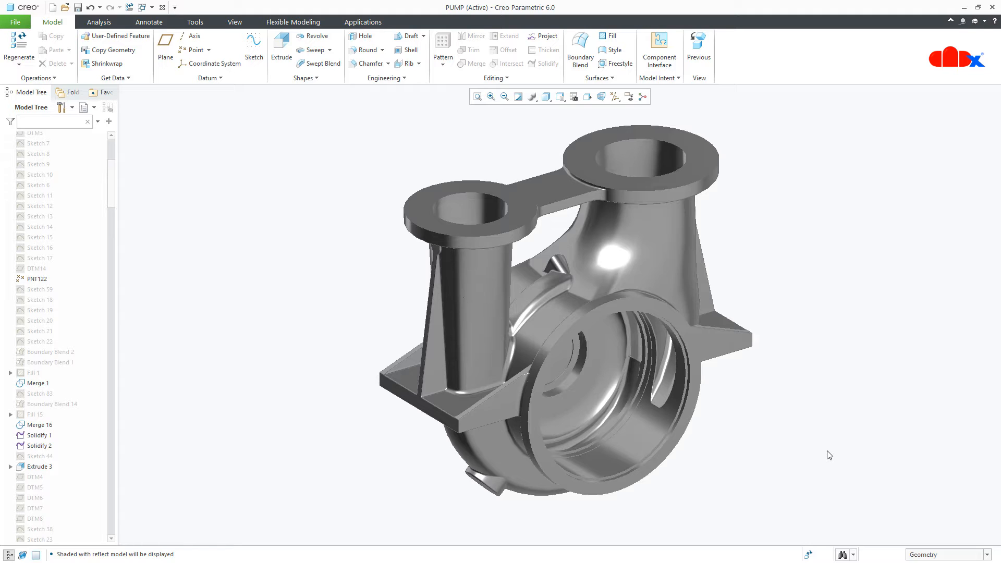
{"action": "mouse_move", "coordinate": [681, 308]}
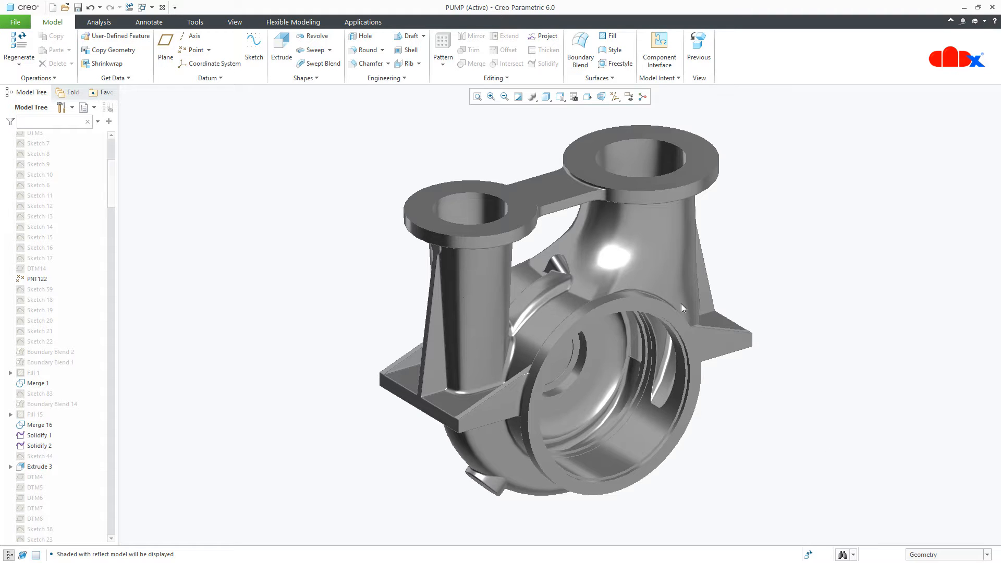
Preview the pump model in Shading With Edges, then return it to reflective shading
{"action": "left_click", "coordinate": [547, 96]}
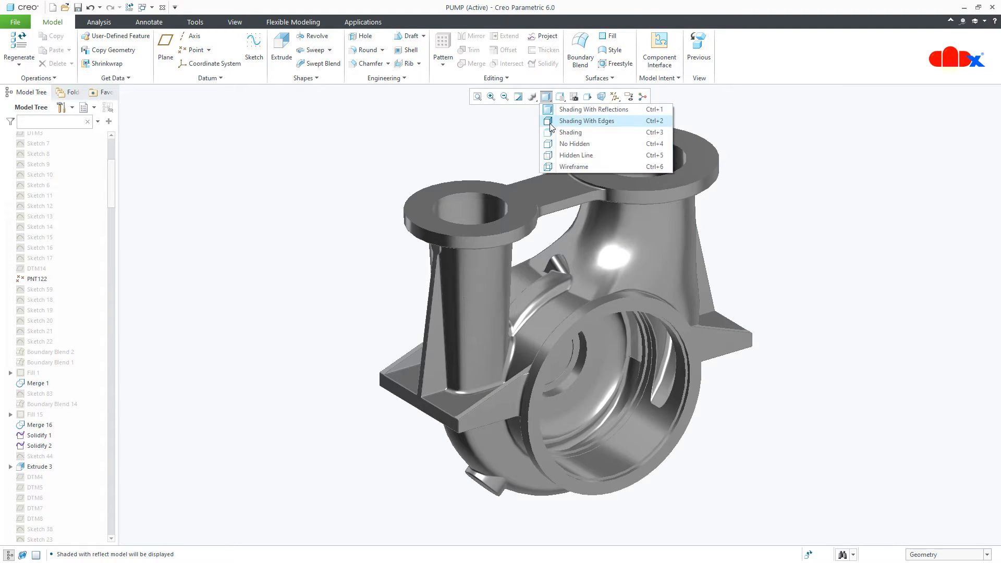
{"action": "left_click", "coordinate": [586, 121]}
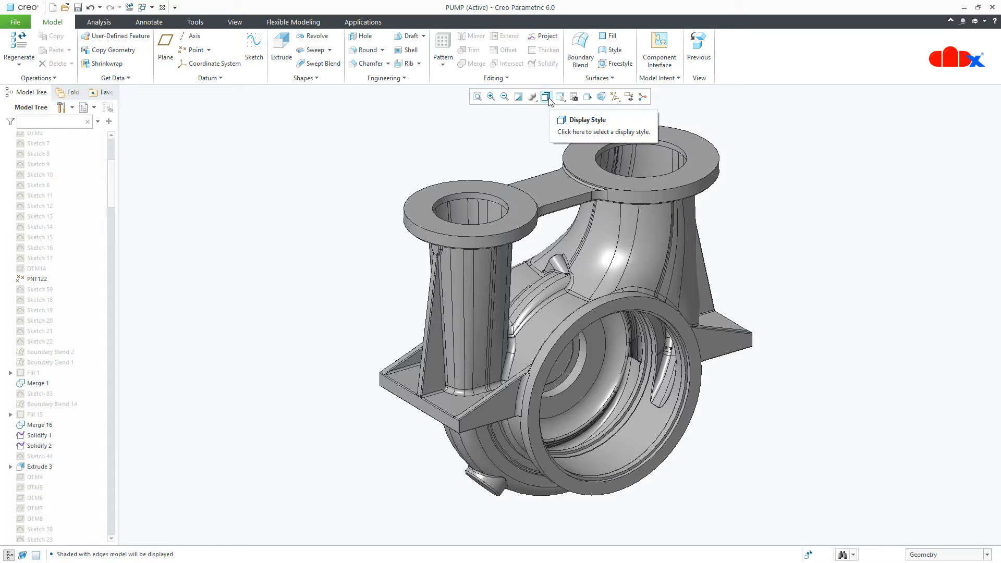
{"action": "left_click", "coordinate": [546, 96]}
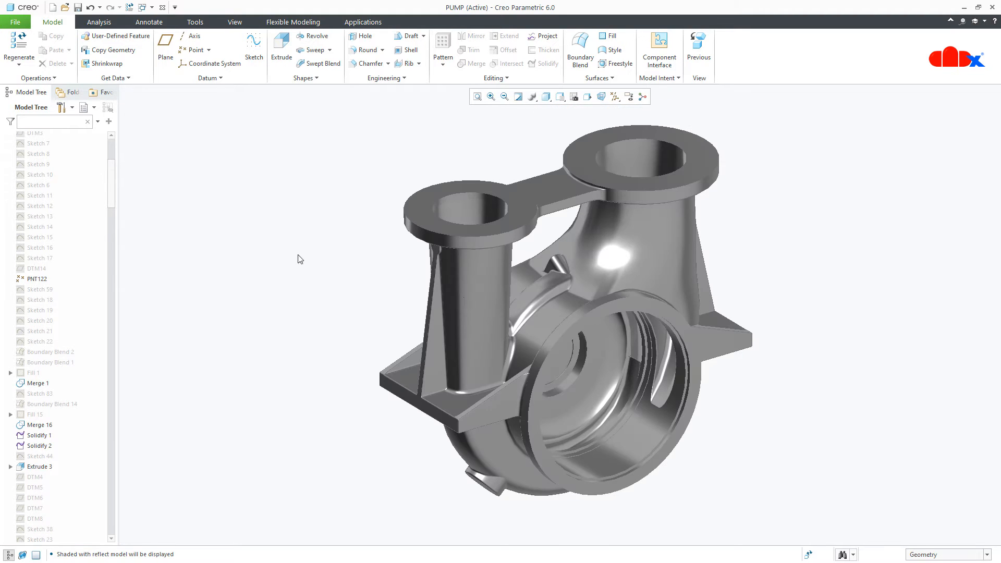
{"action": "scroll", "scroll_direction": "down", "scroll_amount": 3}
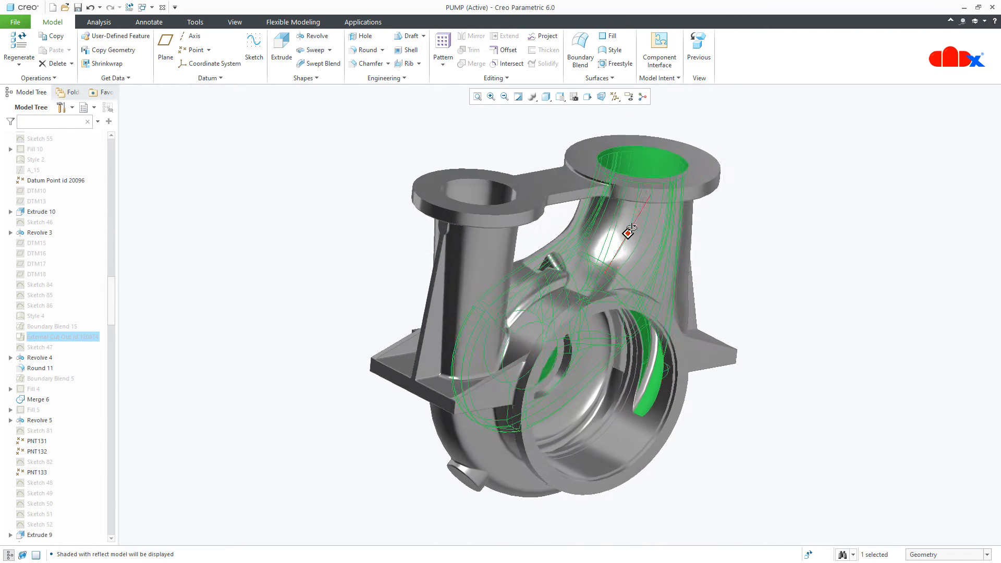
Open the base model behind the inherited cut, review the cut feature's settings and cancel
{"action": "right_click", "coordinate": [627, 232]}
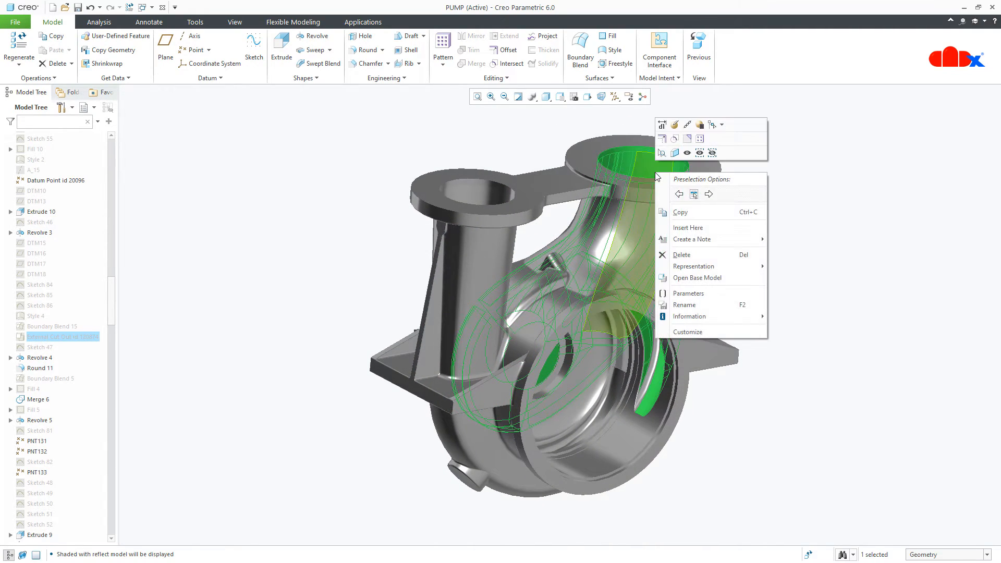
{"action": "left_click", "coordinate": [697, 277]}
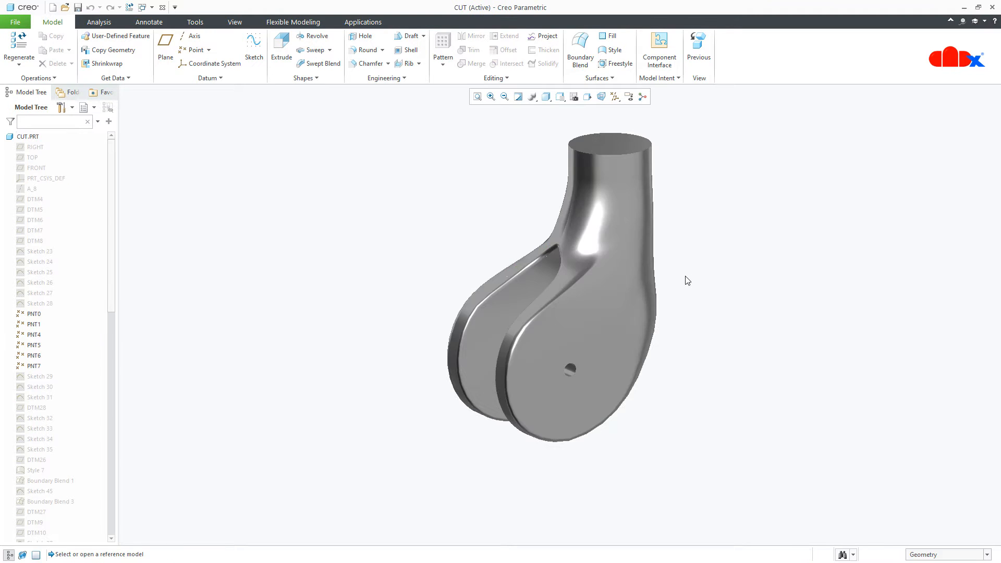
{"action": "left_click_drag", "start_coordinate": [687, 281], "coordinate": [738, 305]}
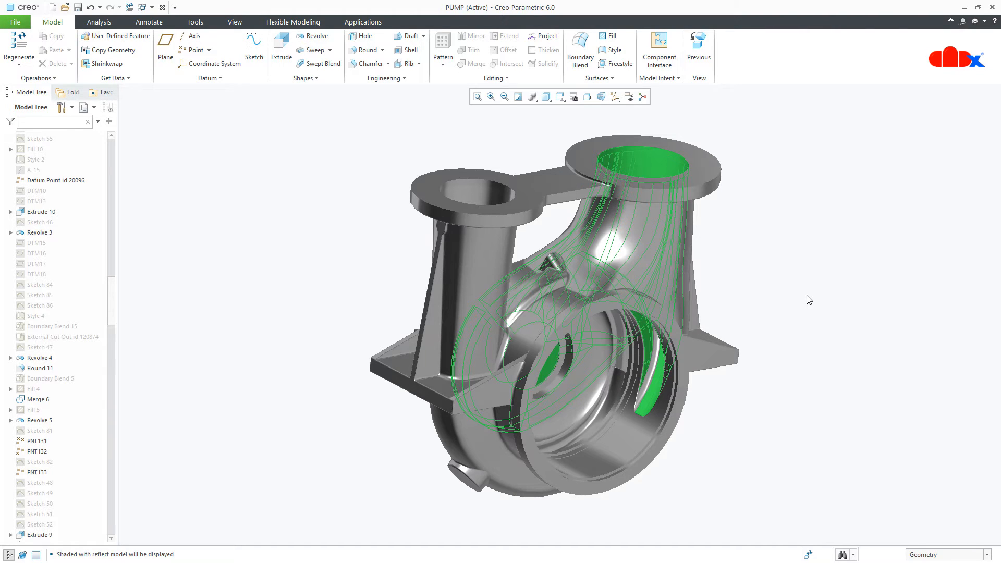
{"action": "left_click", "coordinate": [63, 336]}
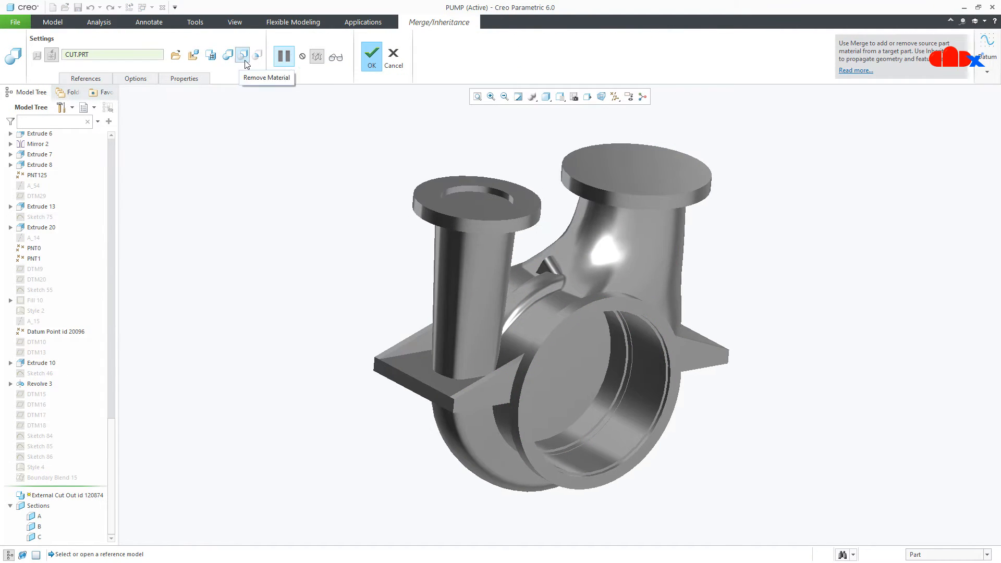
{"action": "mouse_move", "coordinate": [228, 61]}
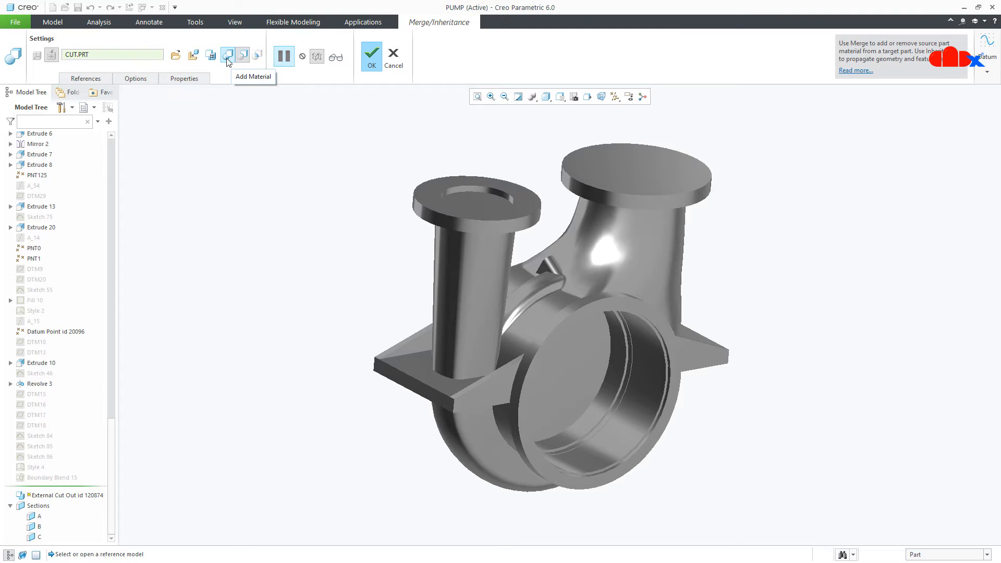
{"action": "mouse_move", "coordinate": [261, 64]}
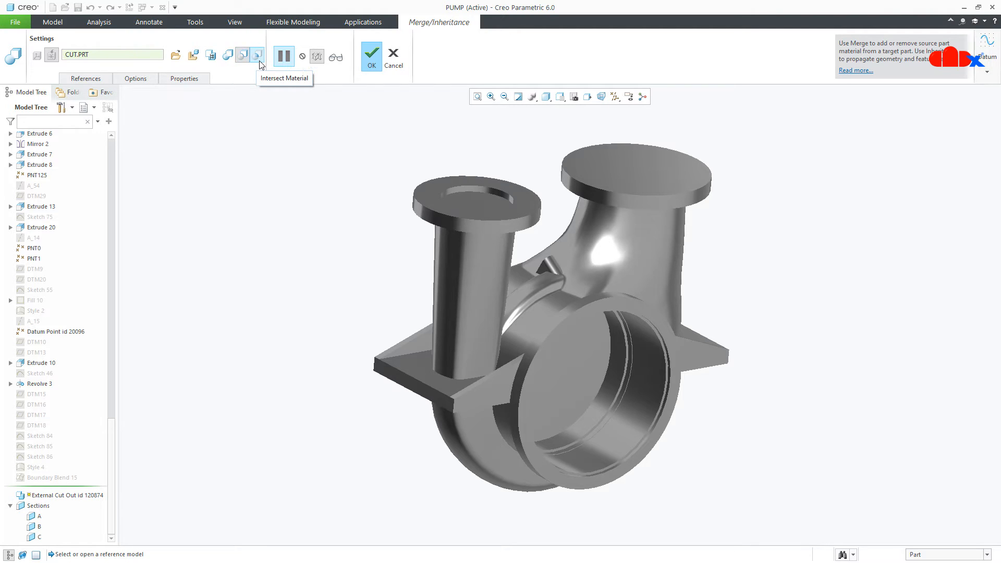
{"action": "mouse_move", "coordinate": [389, 65]}
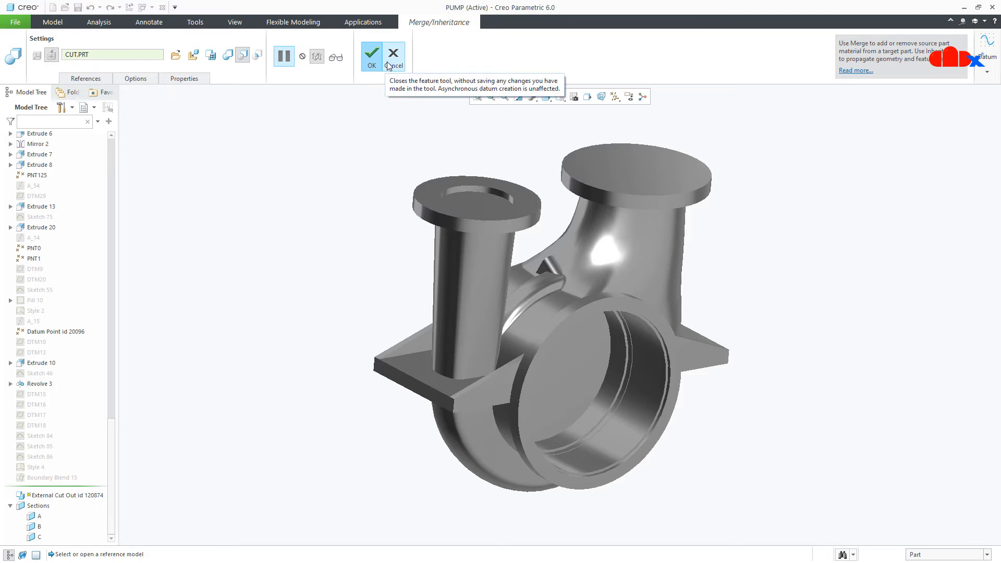
{"action": "left_click", "coordinate": [371, 54]}
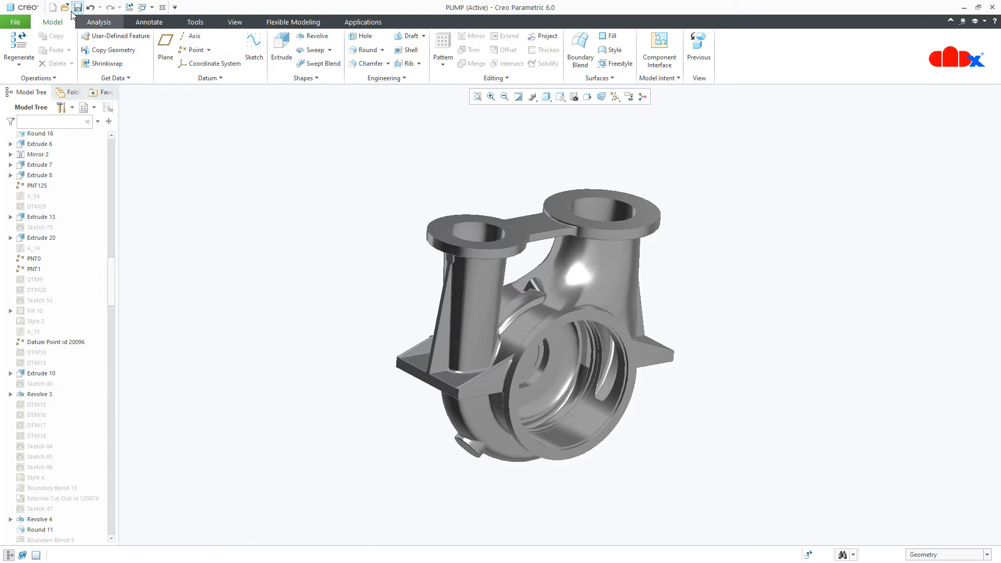
In PART1.PRT start a Get Data > Merge/Inheritance feature and choose its source part
{"action": "left_click", "coordinate": [60, 6]}
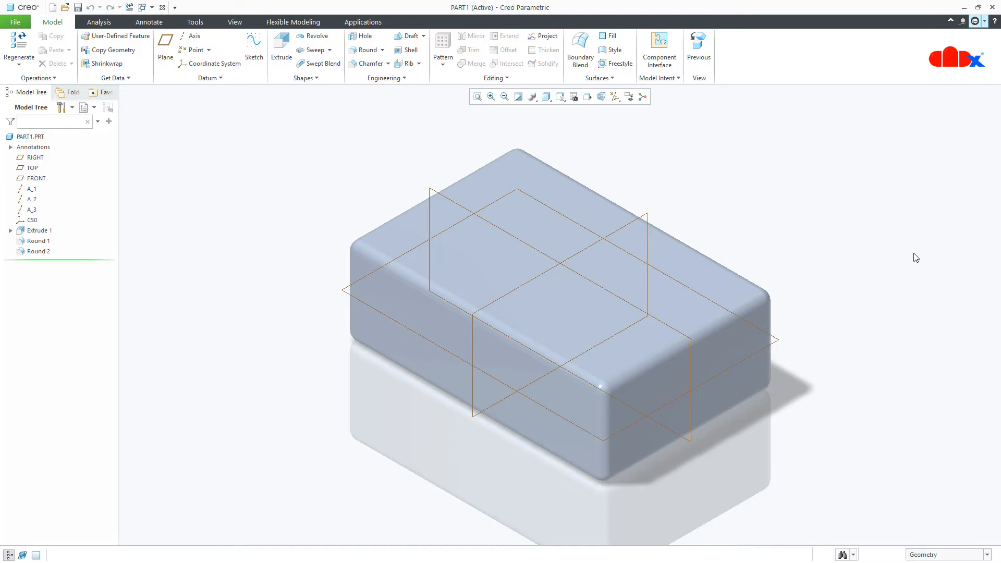
{"action": "left_click", "coordinate": [115, 77]}
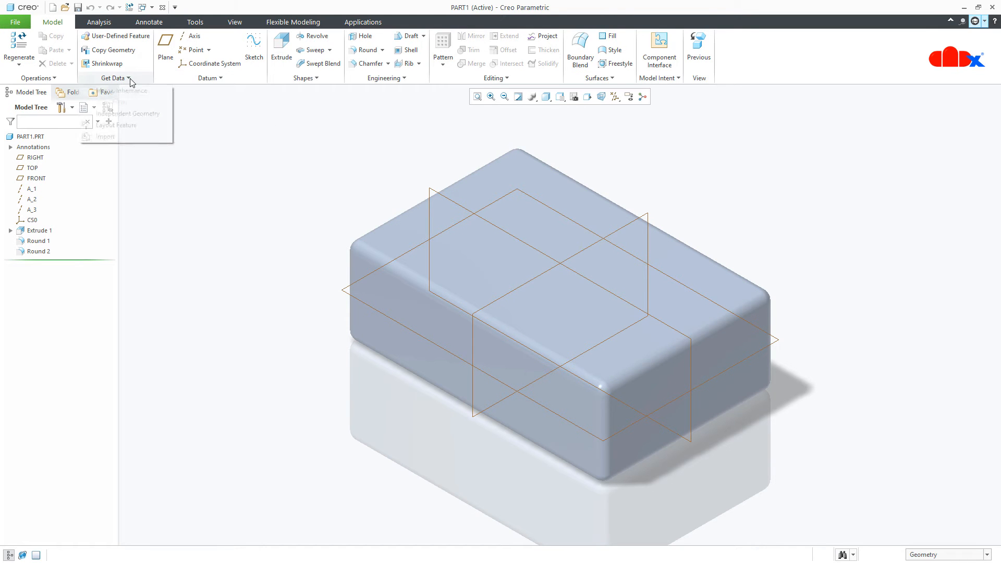
{"action": "left_click", "coordinate": [123, 93]}
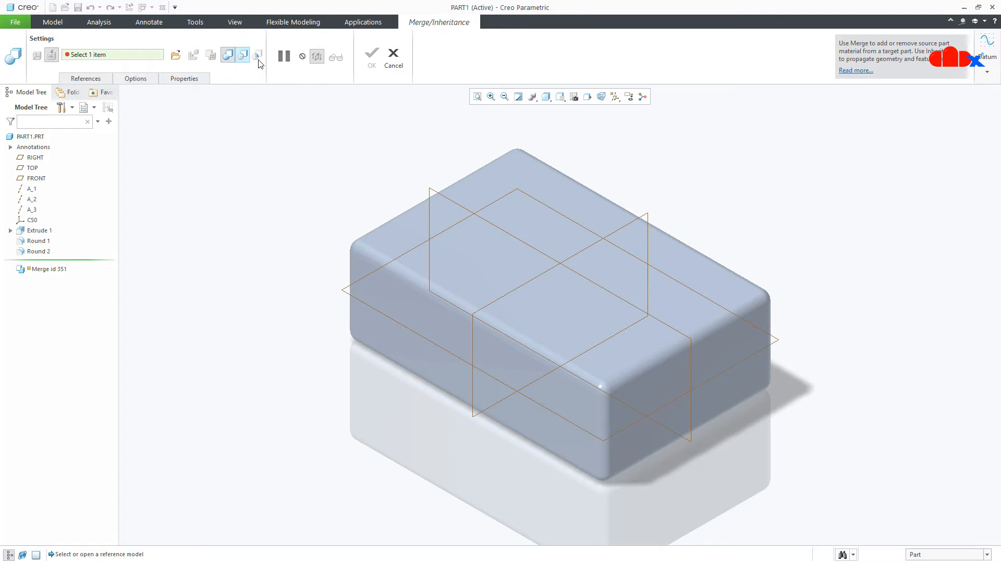
{"action": "mouse_move", "coordinate": [242, 56]}
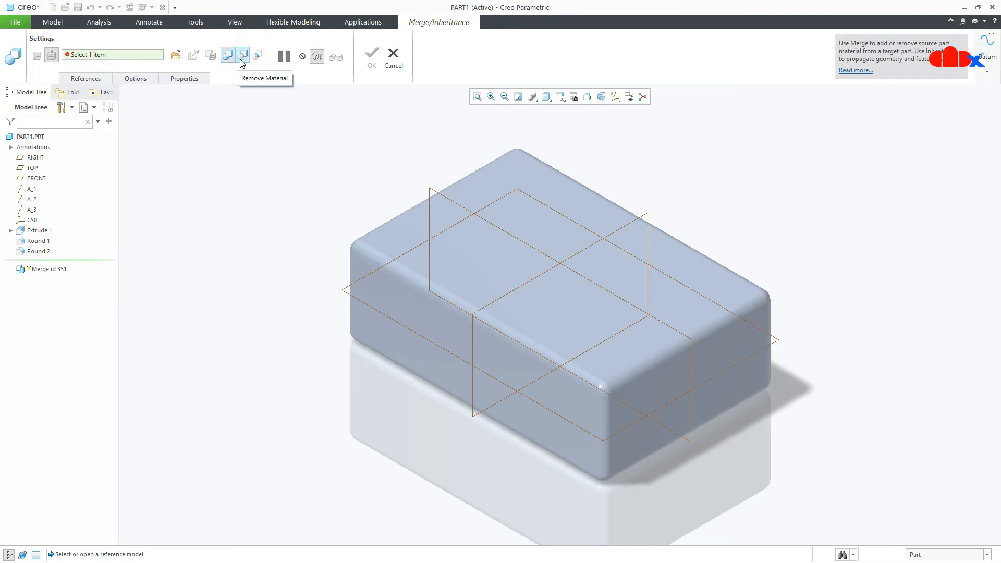
{"action": "mouse_move", "coordinate": [257, 61]}
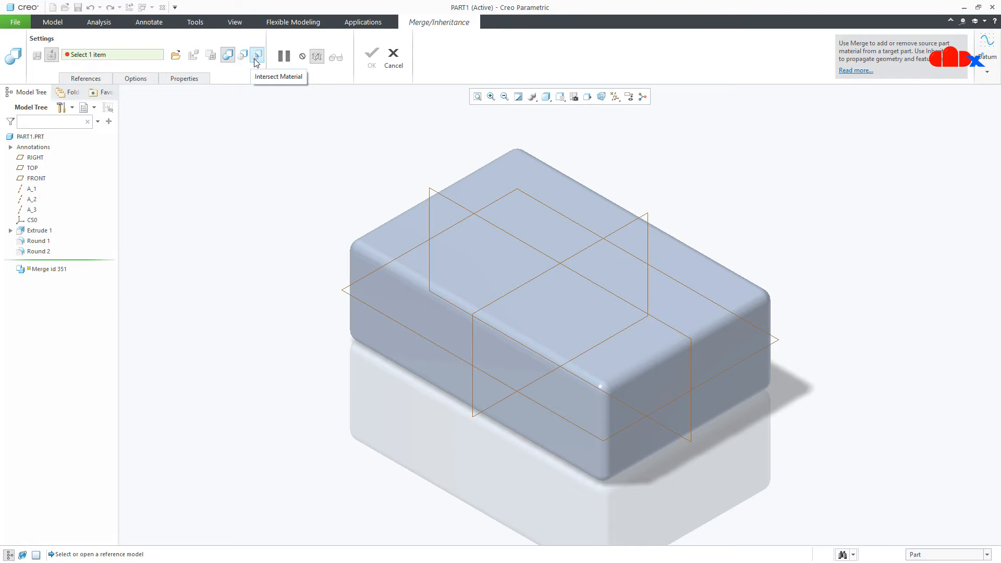
{"action": "left_click", "coordinate": [175, 55]}
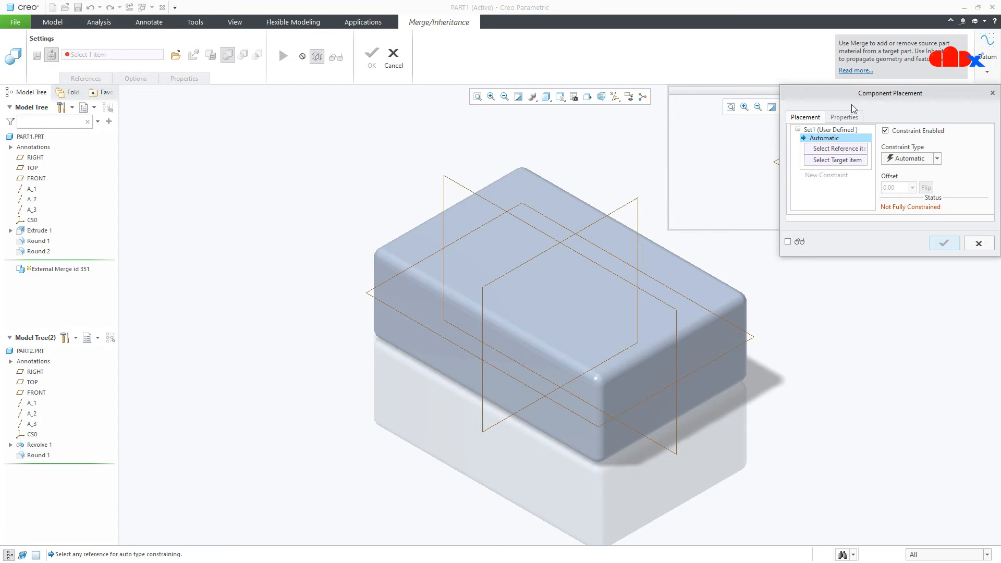
Place the hemisphere with a Coincident constraint between its TOP datum and the block's datum plane
{"action": "left_click_drag", "start_coordinate": [890, 93], "coordinate": [893, 244]}
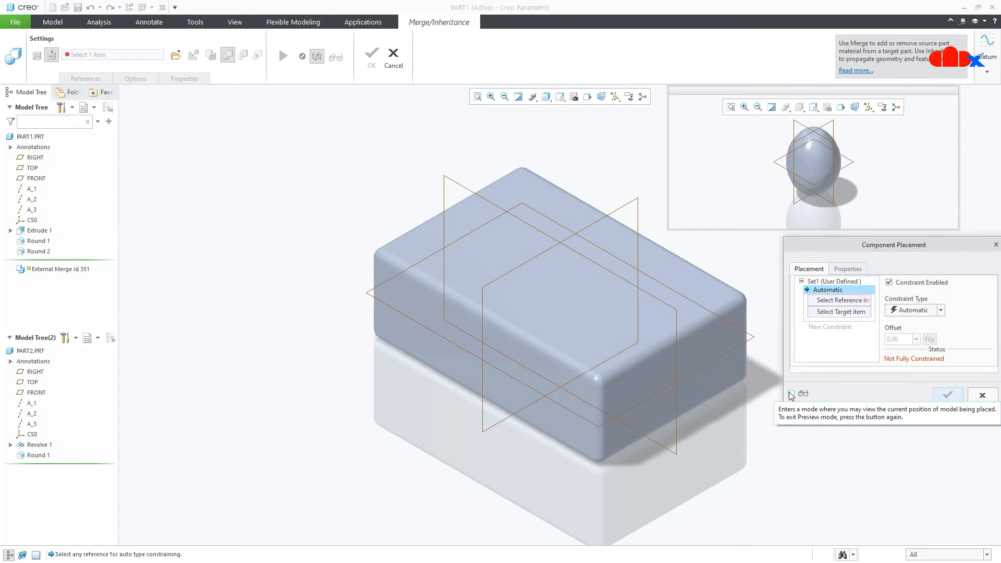
{"action": "left_click", "coordinate": [792, 394]}
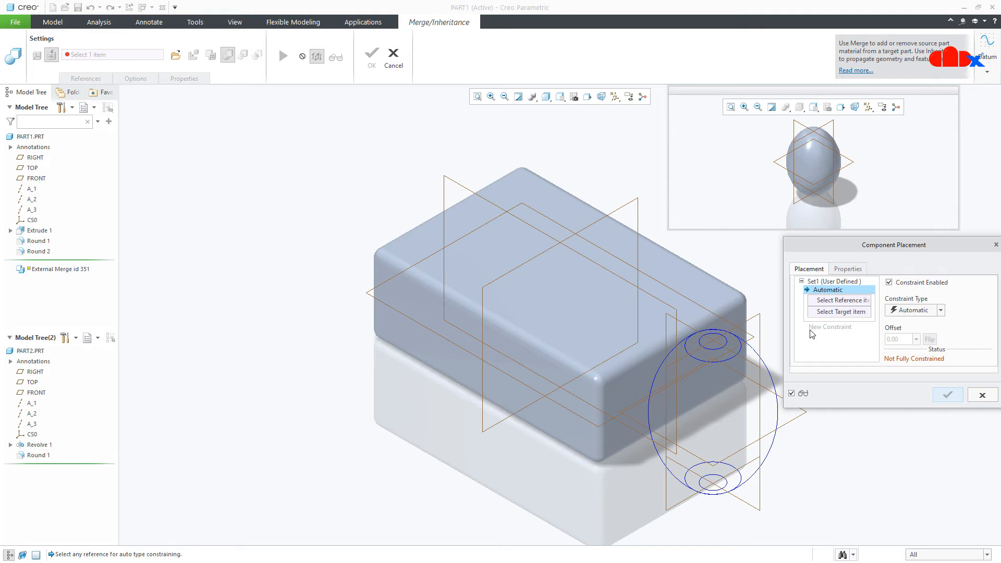
{"action": "left_click", "coordinate": [31, 382]}
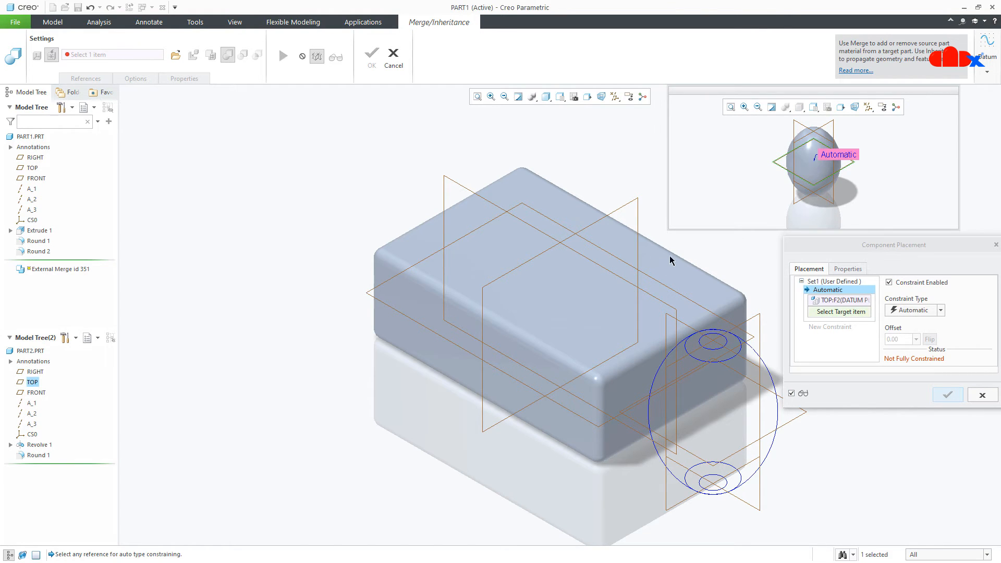
{"action": "left_click", "coordinate": [550, 263]}
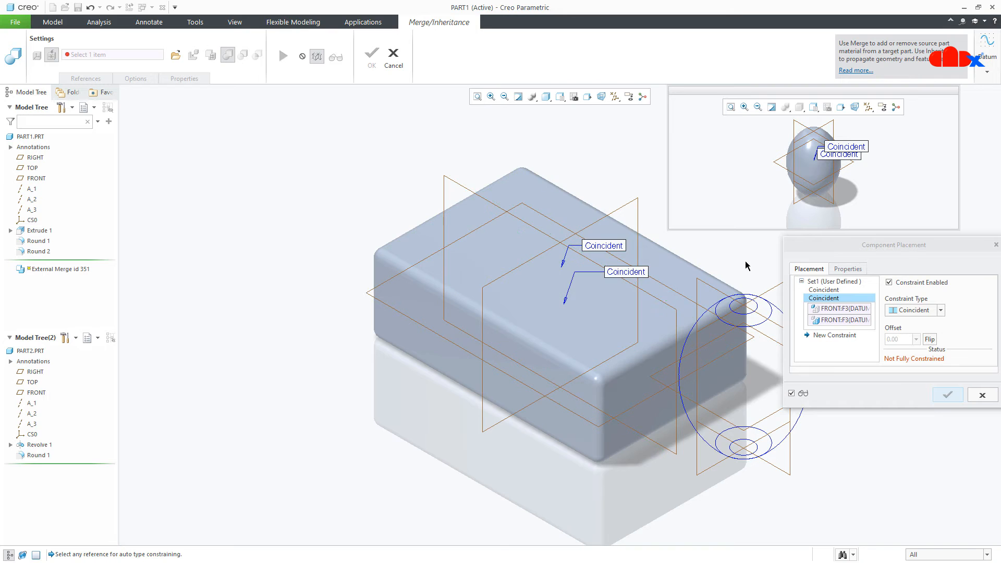
{"action": "left_click", "coordinate": [568, 267]}
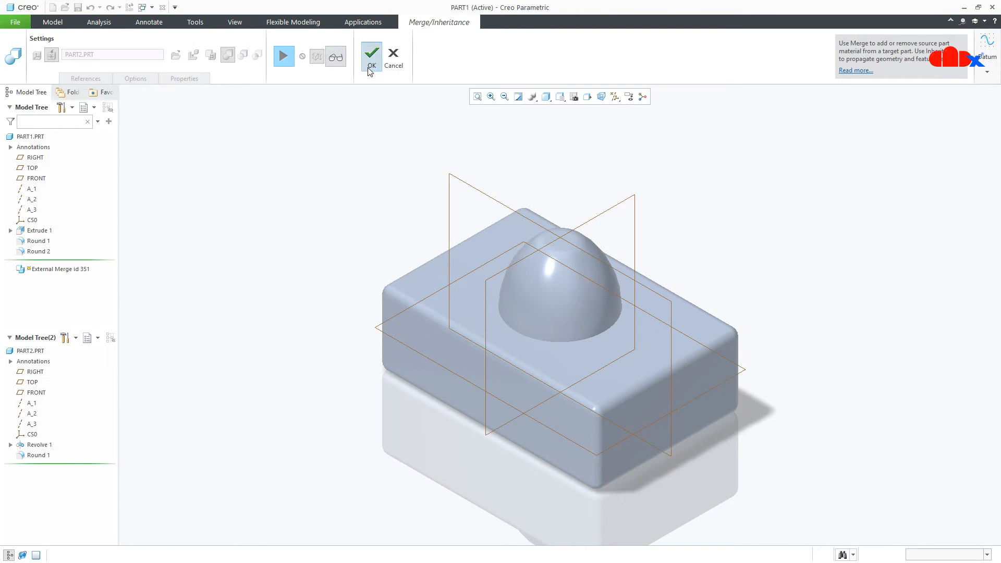
Finish the merge feature and show the block with its dome in Shading With Edges
{"action": "left_click", "coordinate": [372, 54]}
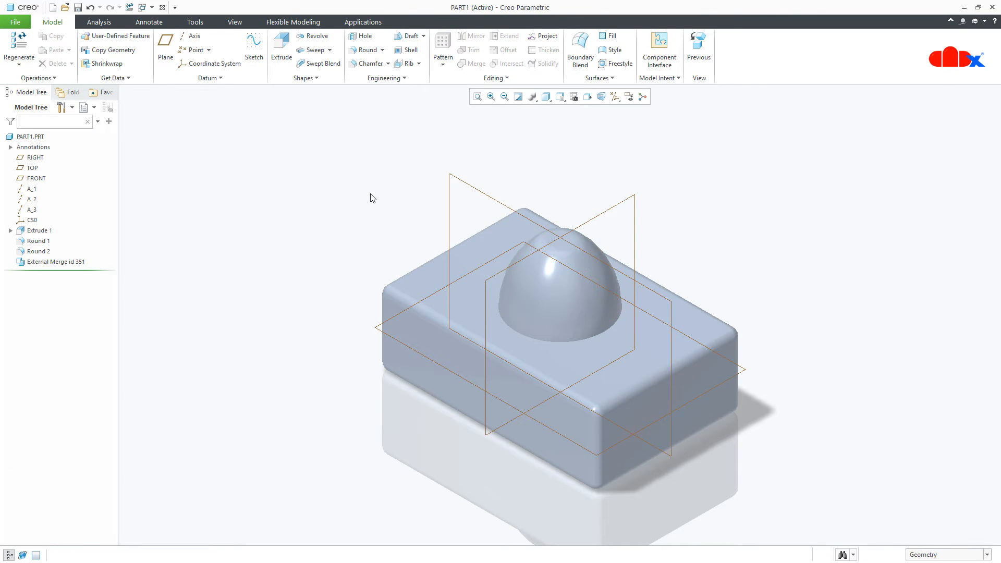
{"action": "left_click", "coordinate": [546, 97]}
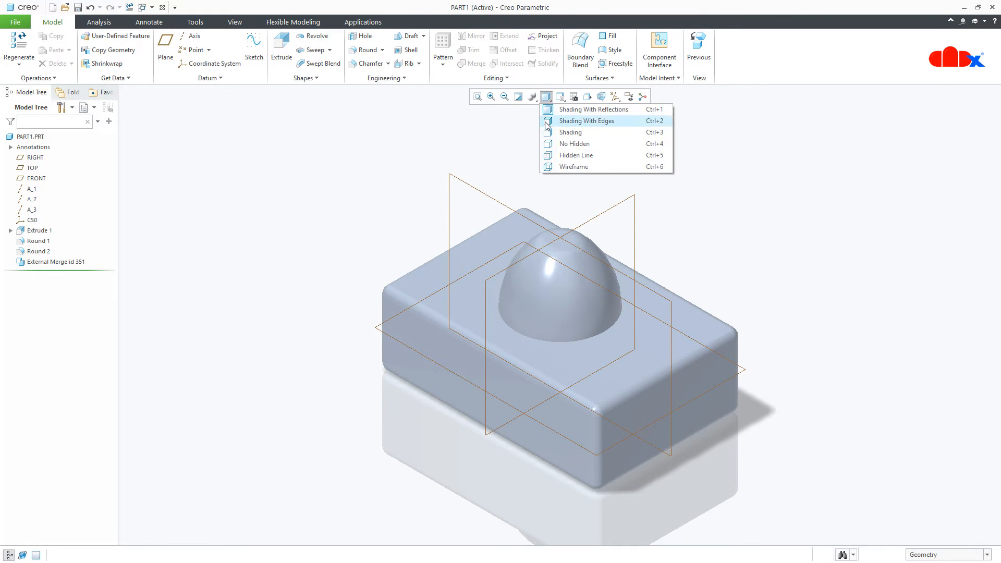
{"action": "left_click", "coordinate": [586, 121]}
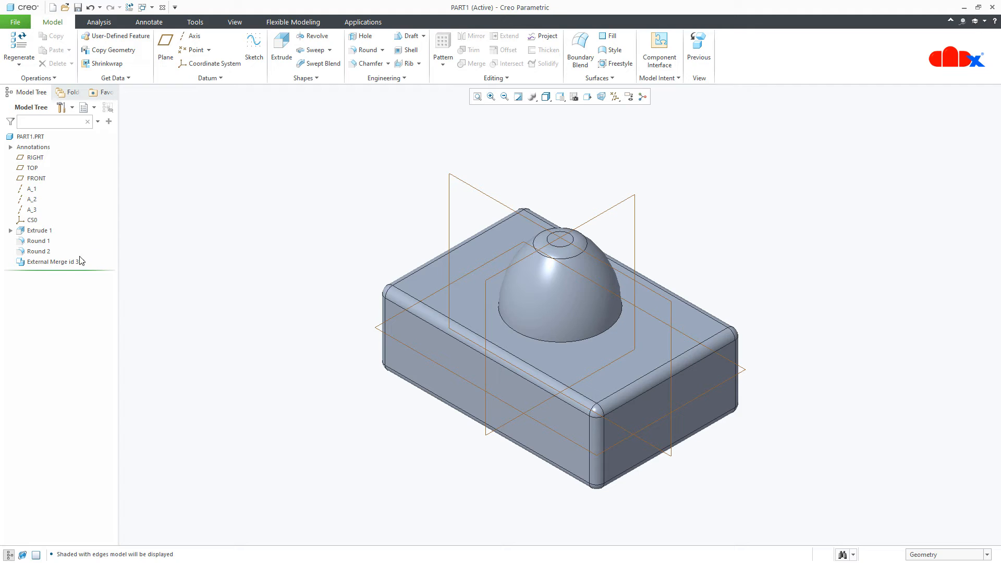
{"action": "right_click", "coordinate": [47, 261]}
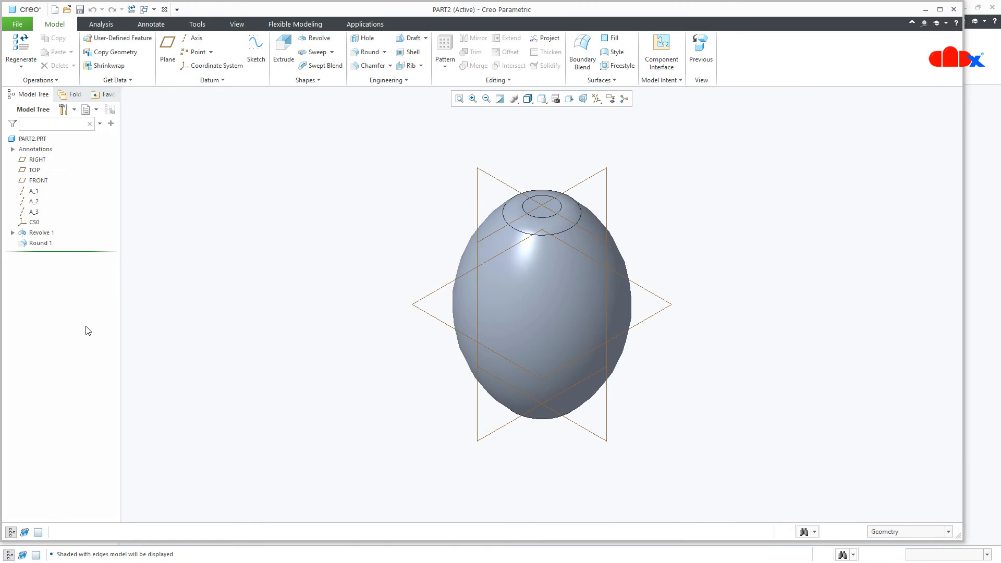
{"action": "mouse_move", "coordinate": [555, 229]}
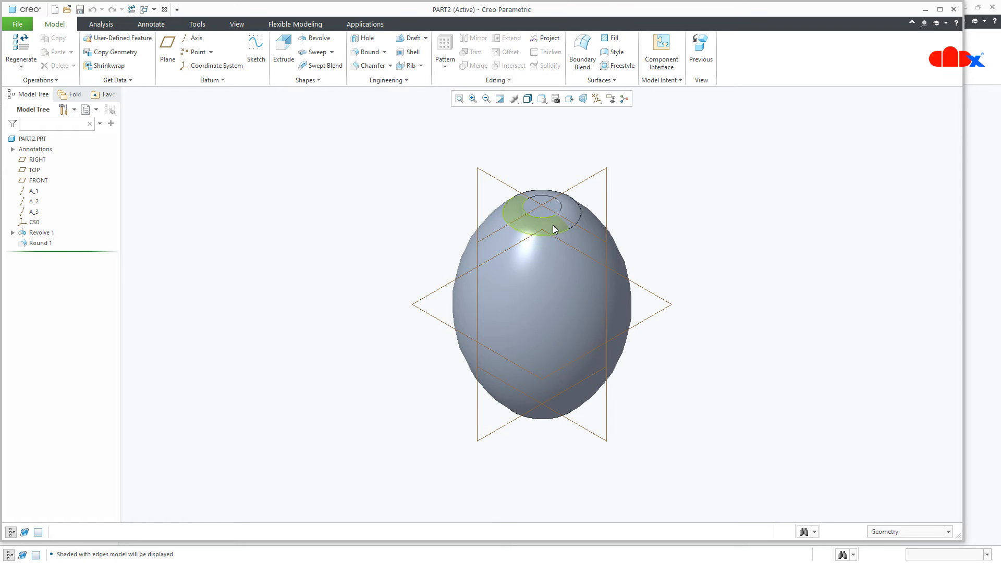
Edit the top round in PART2, then return to the PART1 window with the merged hemisphere
{"action": "double_click", "coordinate": [40, 243]}
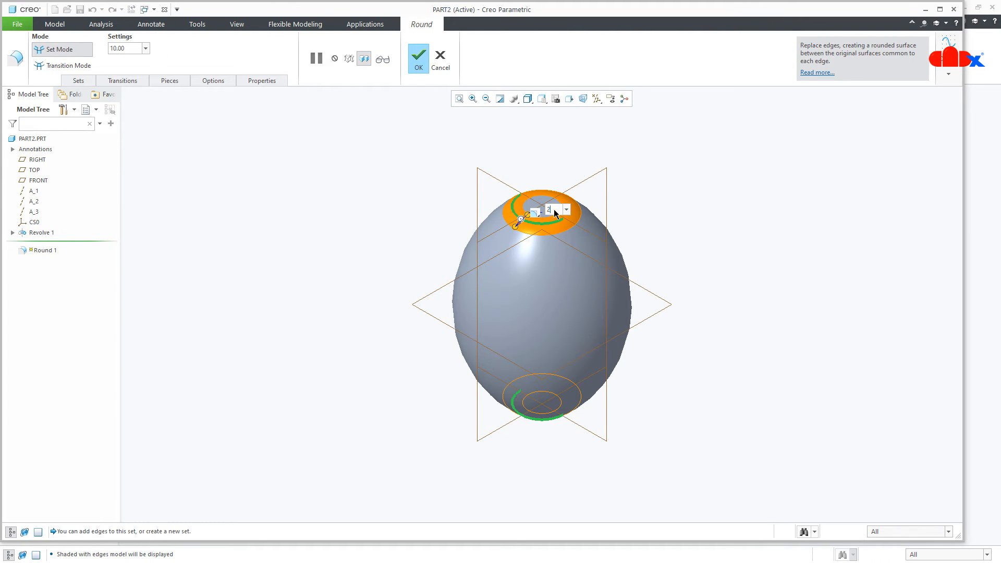
{"action": "left_click", "coordinate": [418, 57]}
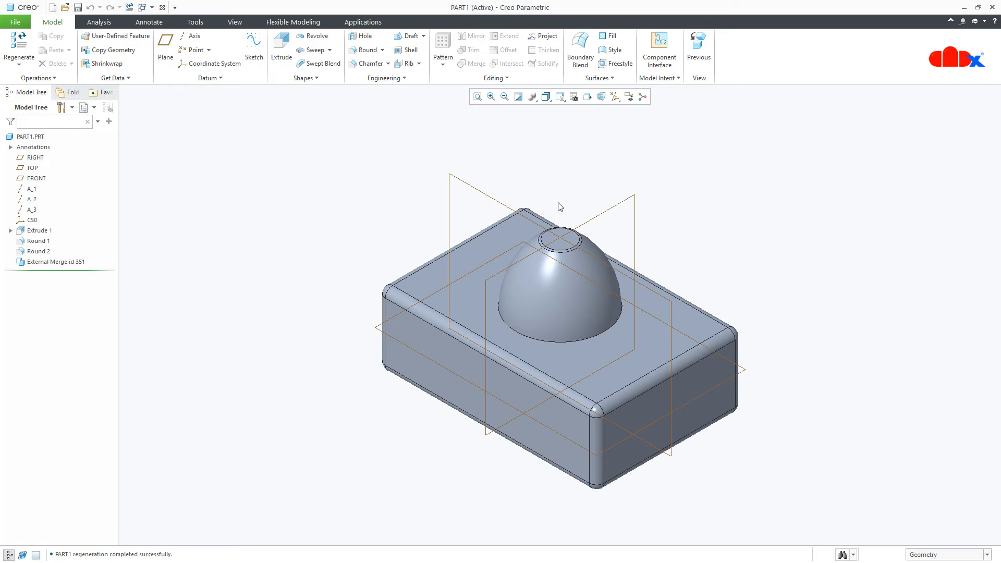
Set the External Merge to Remove Material, then to Intersect with the block
{"action": "left_click", "coordinate": [52, 262]}
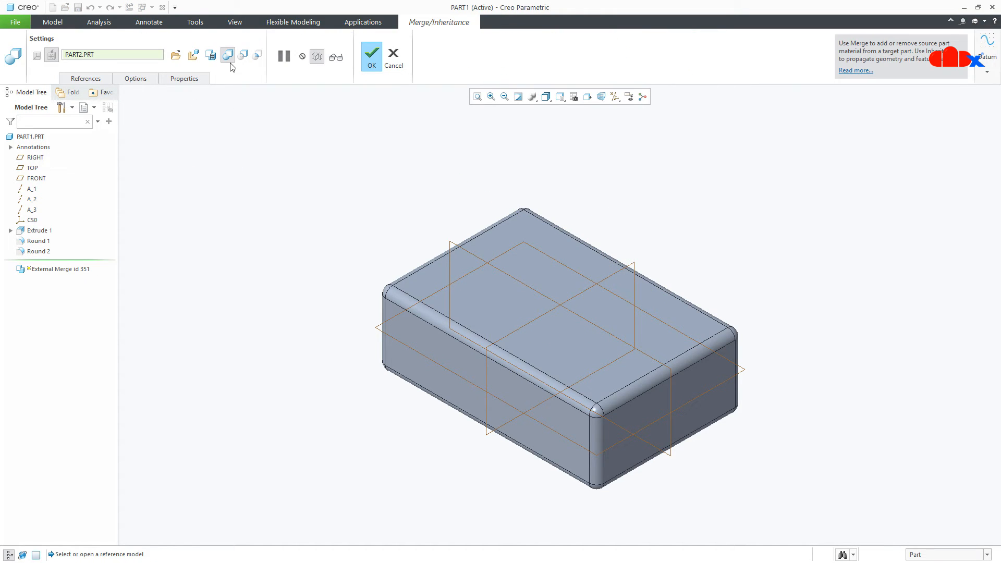
{"action": "mouse_move", "coordinate": [227, 54]}
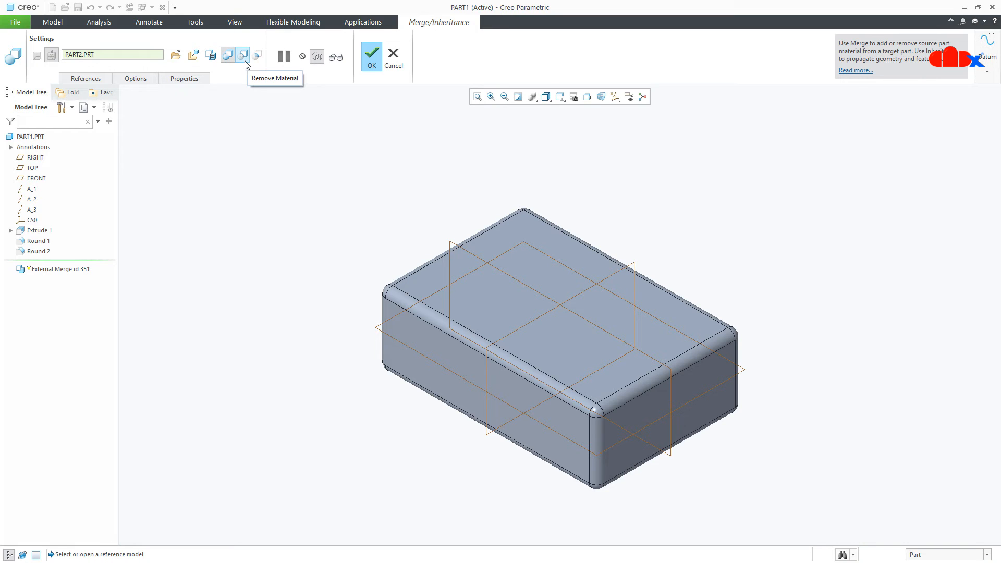
{"action": "left_click", "coordinate": [242, 54]}
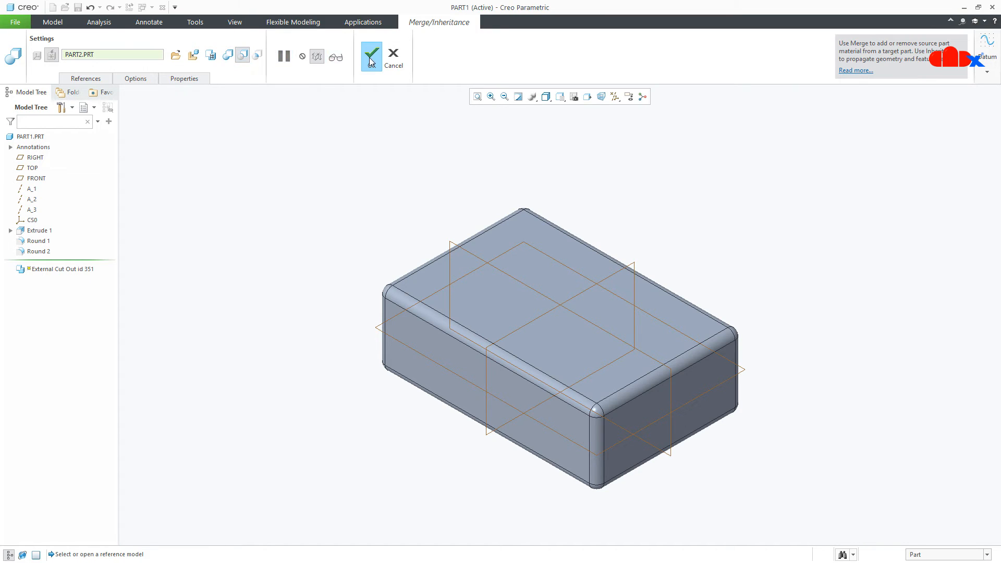
{"action": "left_click", "coordinate": [371, 55]}
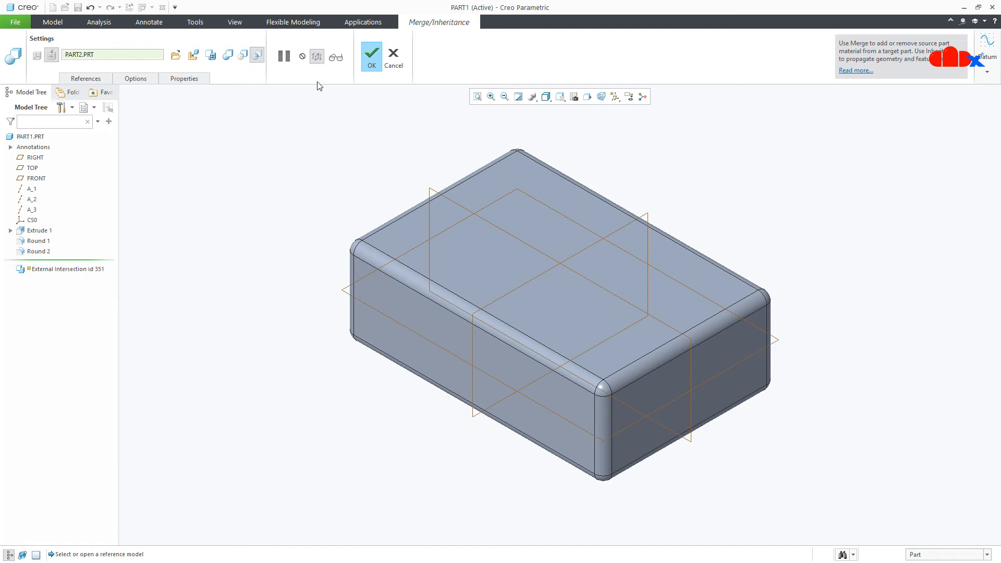
View the bowl-shaped intersection, then redefine the feature back to Add Material
{"action": "left_click", "coordinate": [371, 55]}
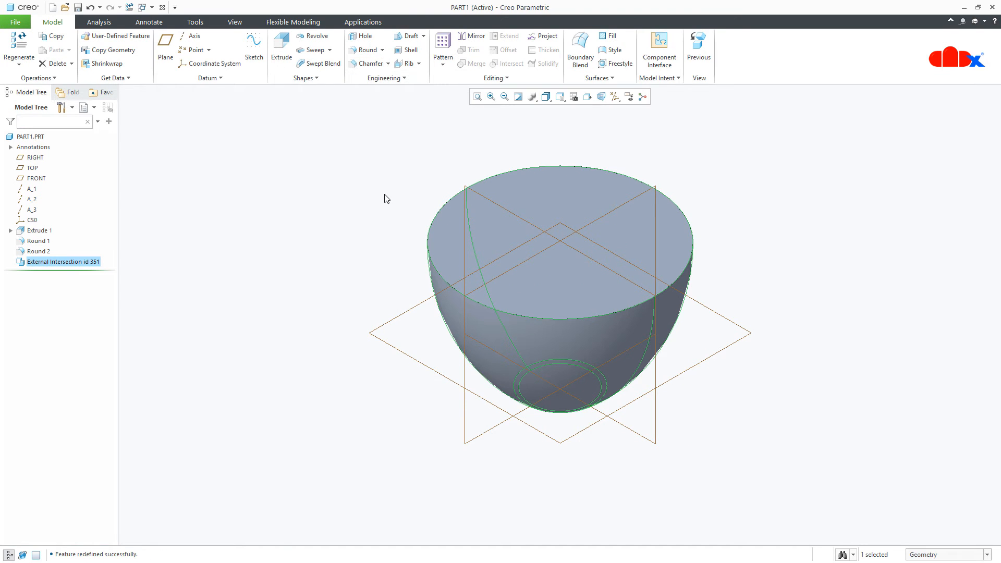
{"action": "mouse_move", "coordinate": [175, 267]}
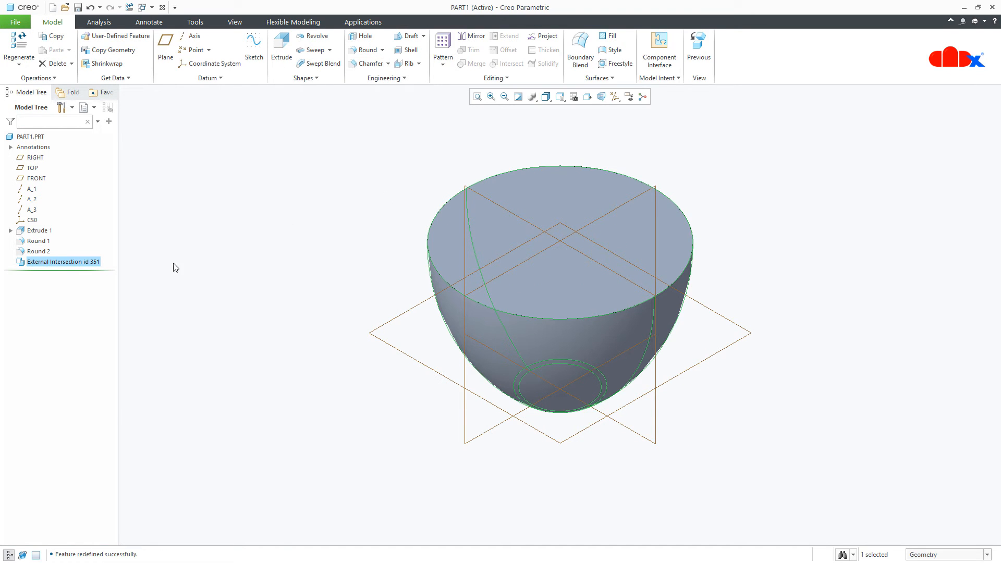
{"action": "right_click", "coordinate": [61, 262]}
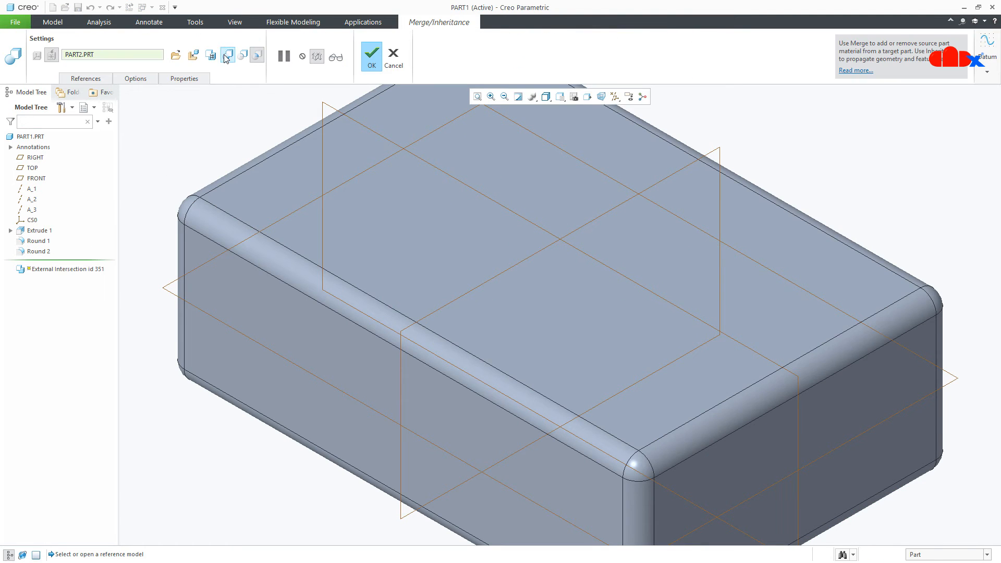
{"action": "left_click", "coordinate": [371, 55]}
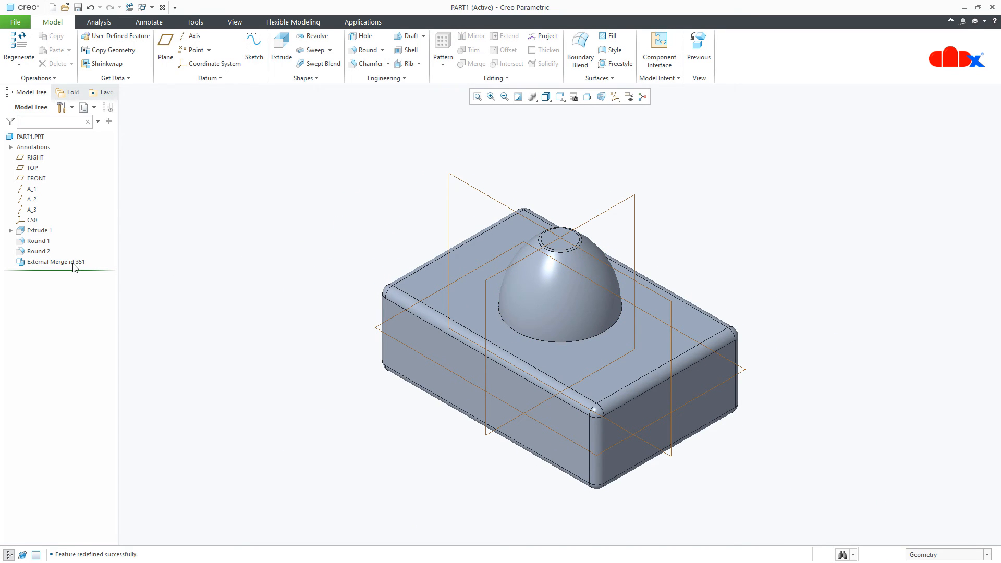
Toggle the External Merge into an inheritance feature and confirm
{"action": "double_click", "coordinate": [55, 262]}
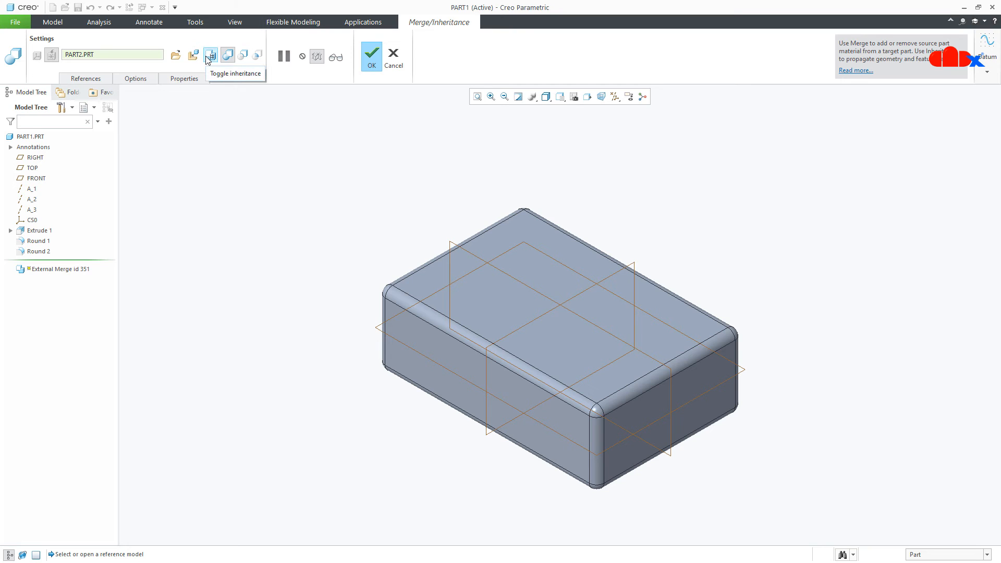
{"action": "left_click", "coordinate": [209, 55]}
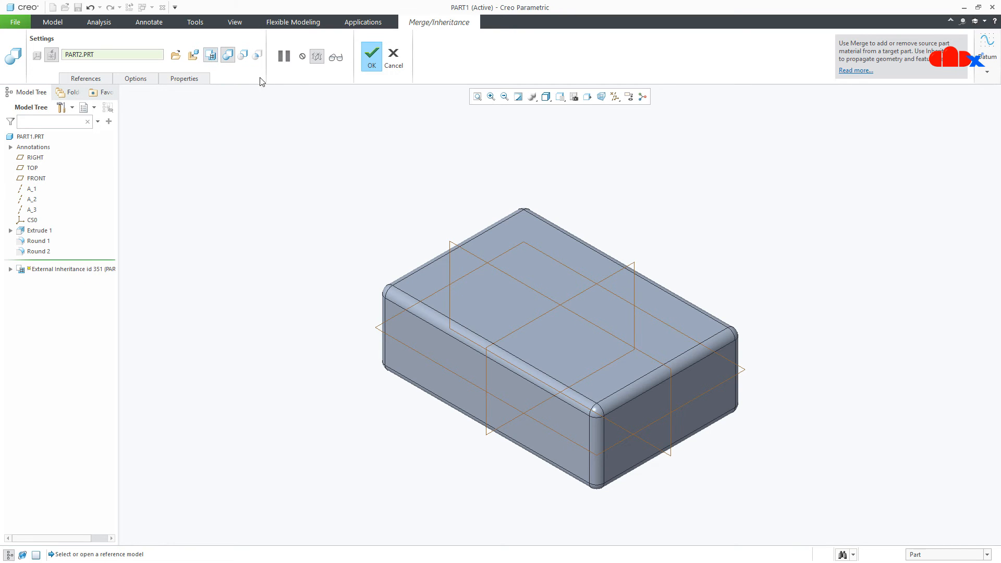
{"action": "left_click", "coordinate": [371, 55]}
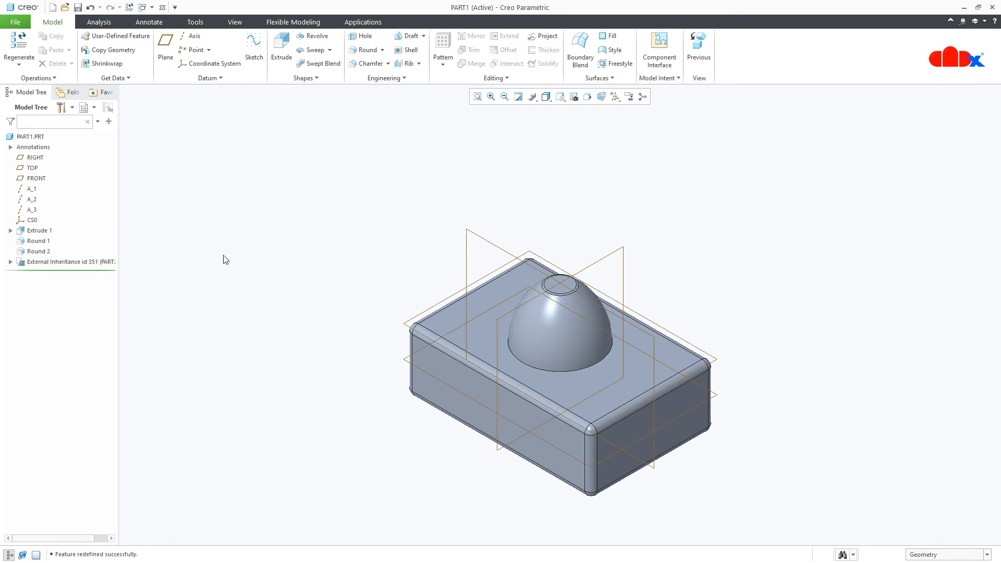
Expand the inheritance in the Model Tree and show the inherited Revolve 1 dimensions
{"action": "left_click", "coordinate": [11, 262]}
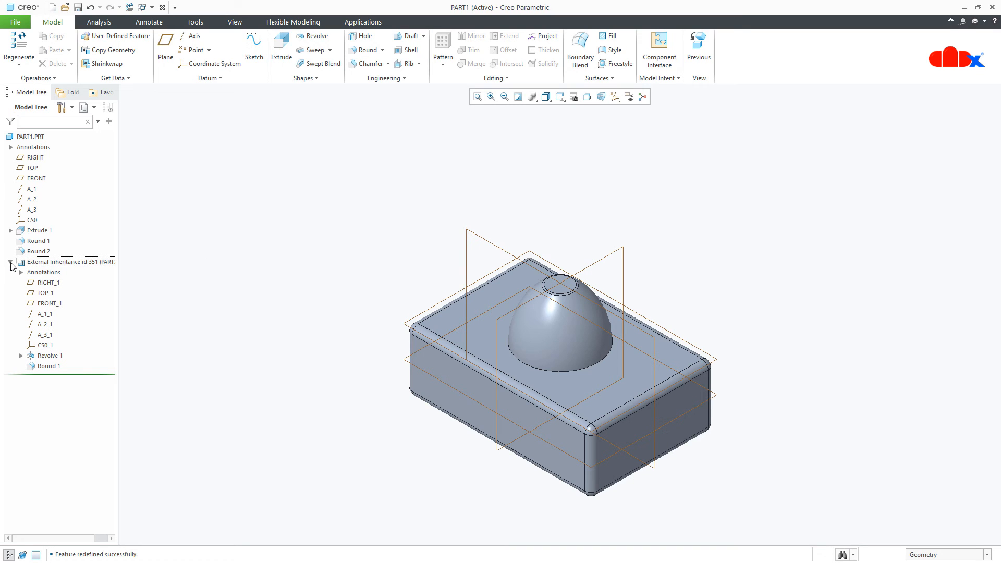
{"action": "left_click", "coordinate": [12, 262]}
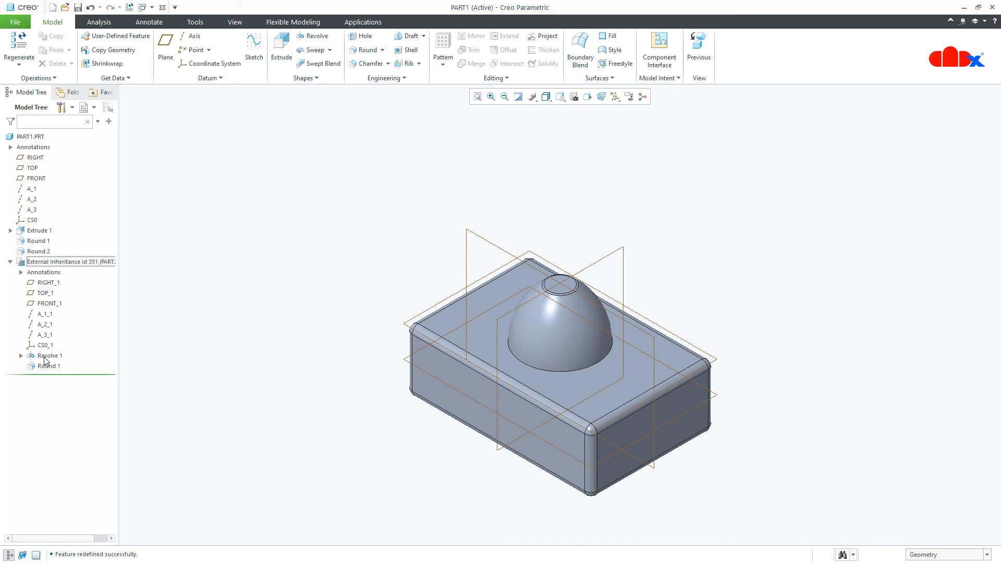
{"action": "left_click", "coordinate": [50, 355]}
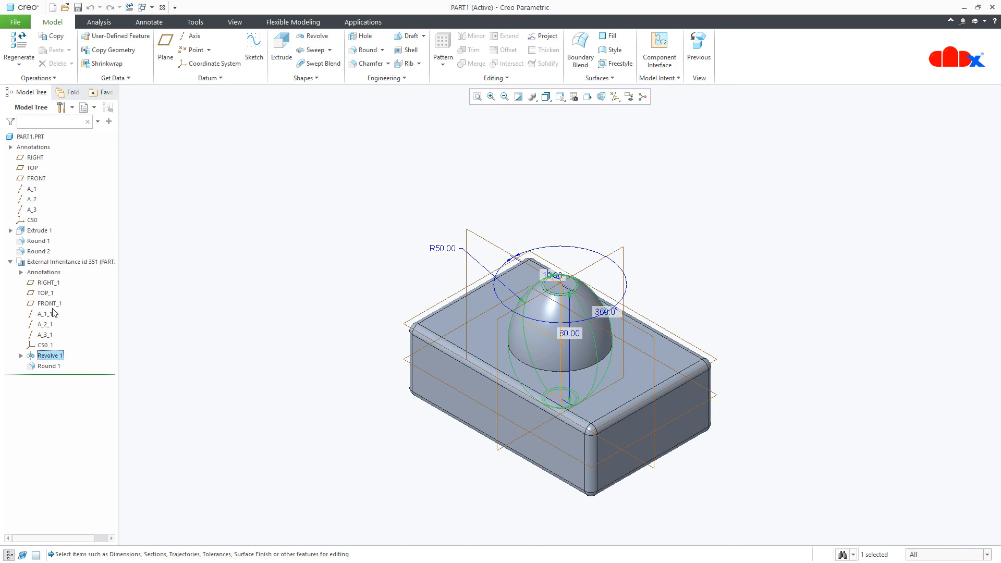
{"action": "mouse_move", "coordinate": [459, 268]}
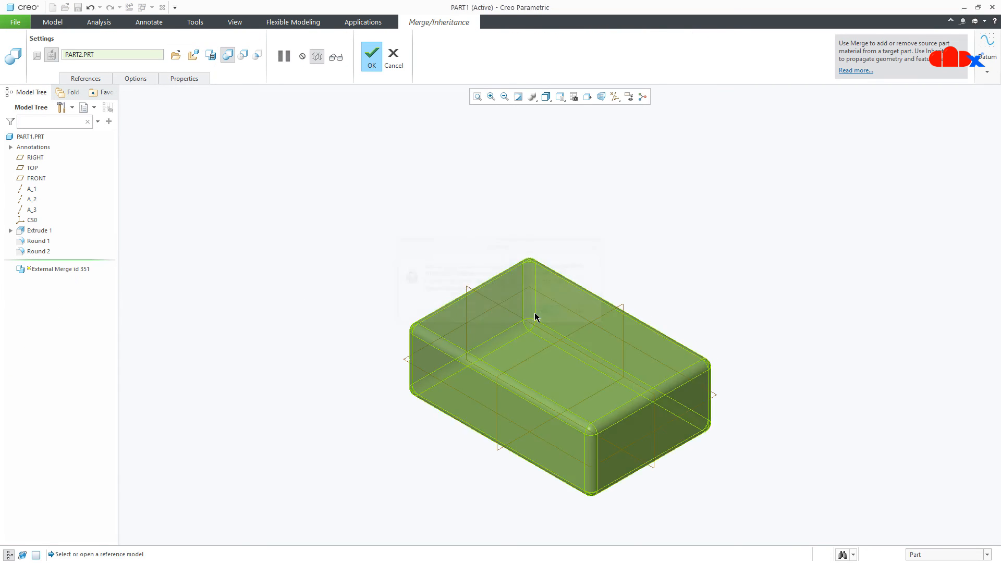
Toggle the merge back into an External Inheritance and choose Edit Definition on it
{"action": "left_click", "coordinate": [371, 54]}
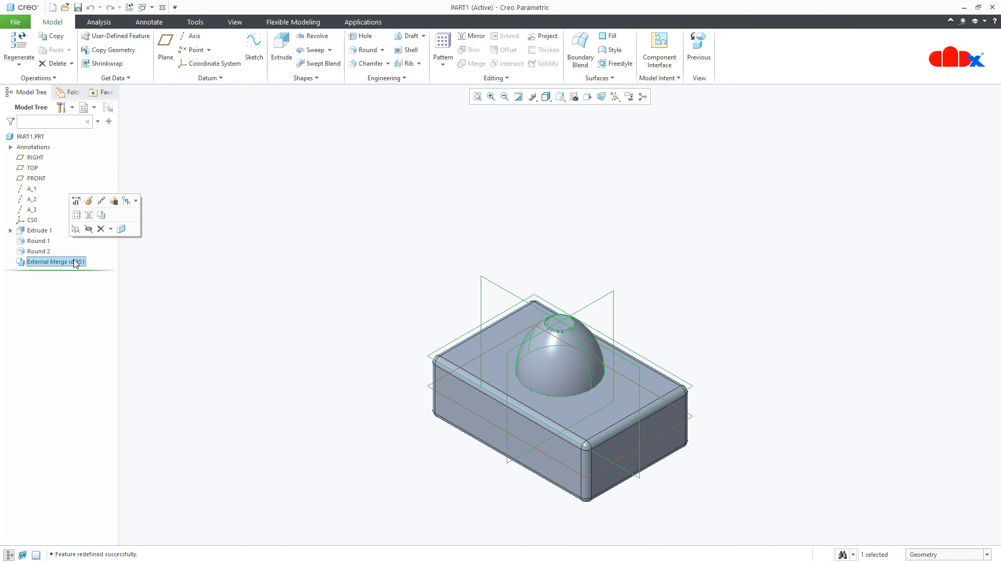
{"action": "double_click", "coordinate": [50, 262]}
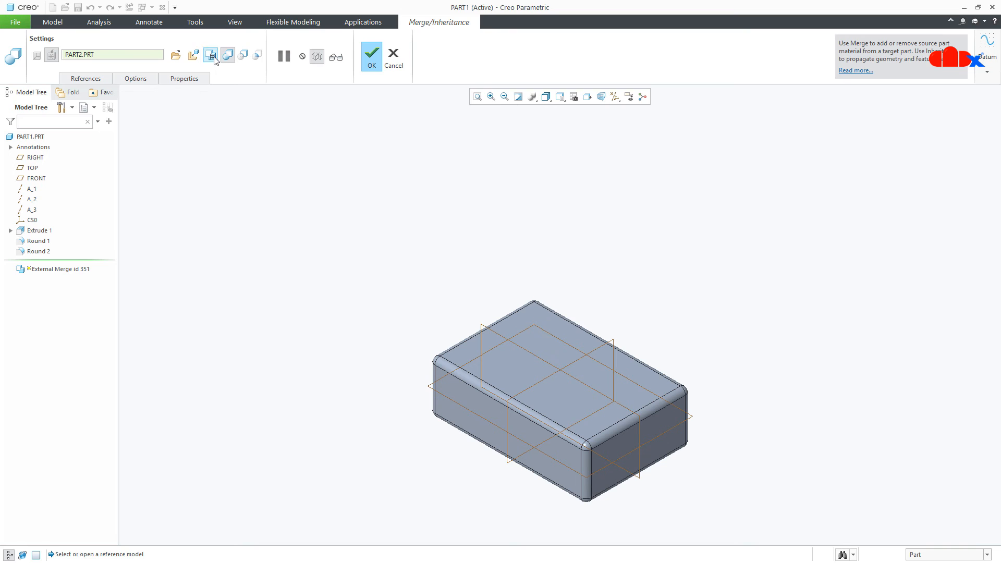
{"action": "left_click", "coordinate": [371, 55]}
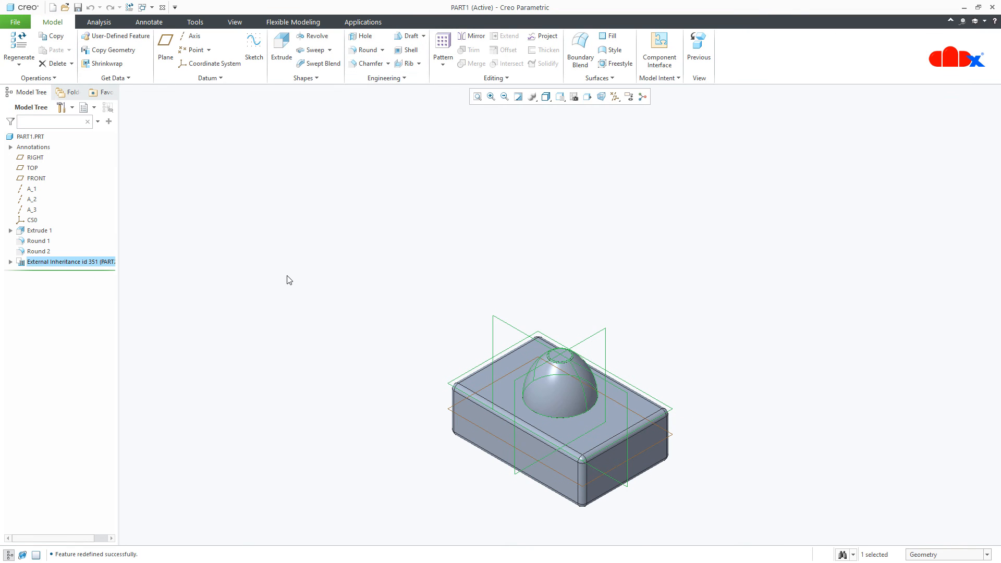
{"action": "right_click", "coordinate": [68, 262]}
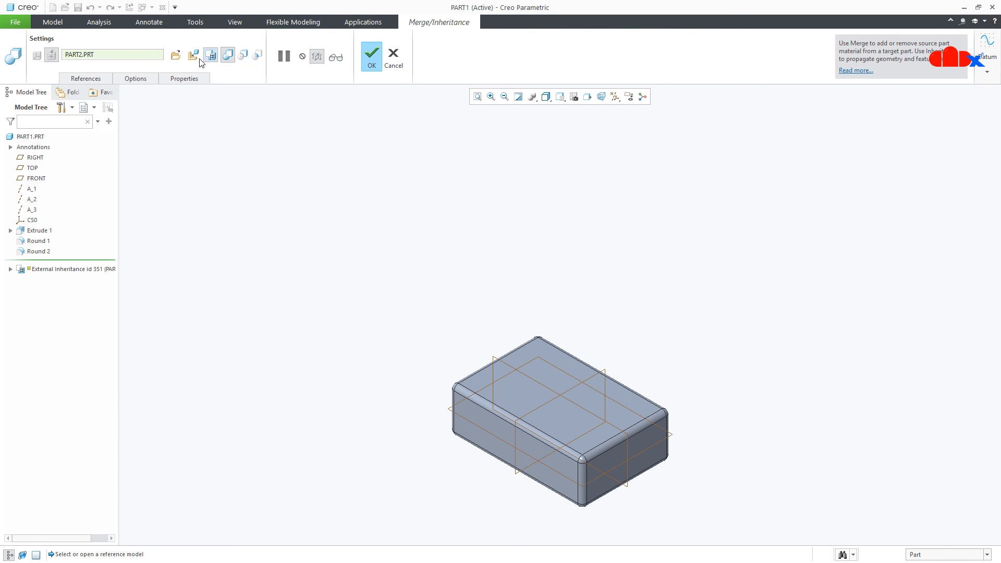
{"action": "mouse_move", "coordinate": [193, 54]}
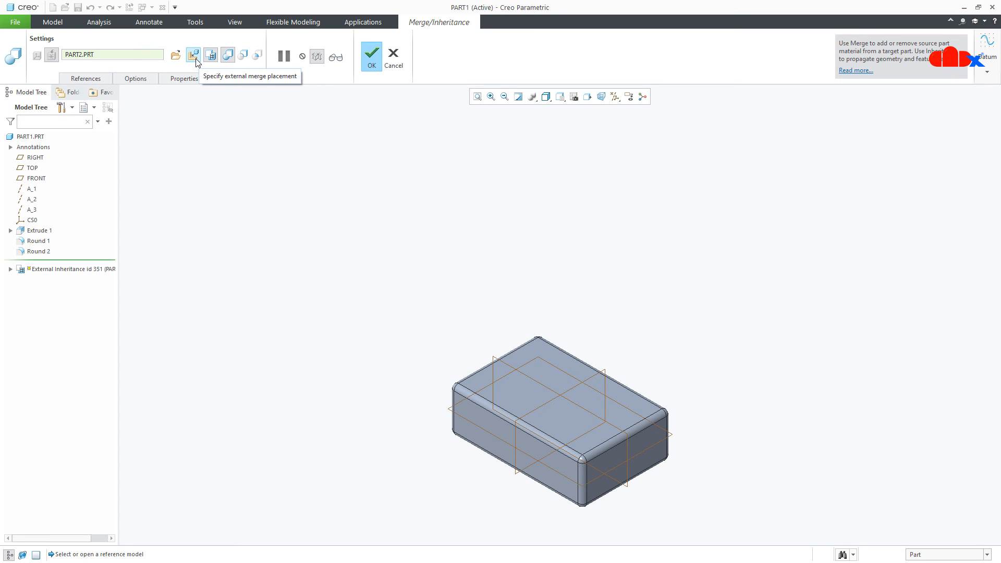
Review the Coincident constraints in External Merge Placement, accept them and finish the feature
{"action": "left_click", "coordinate": [193, 55]}
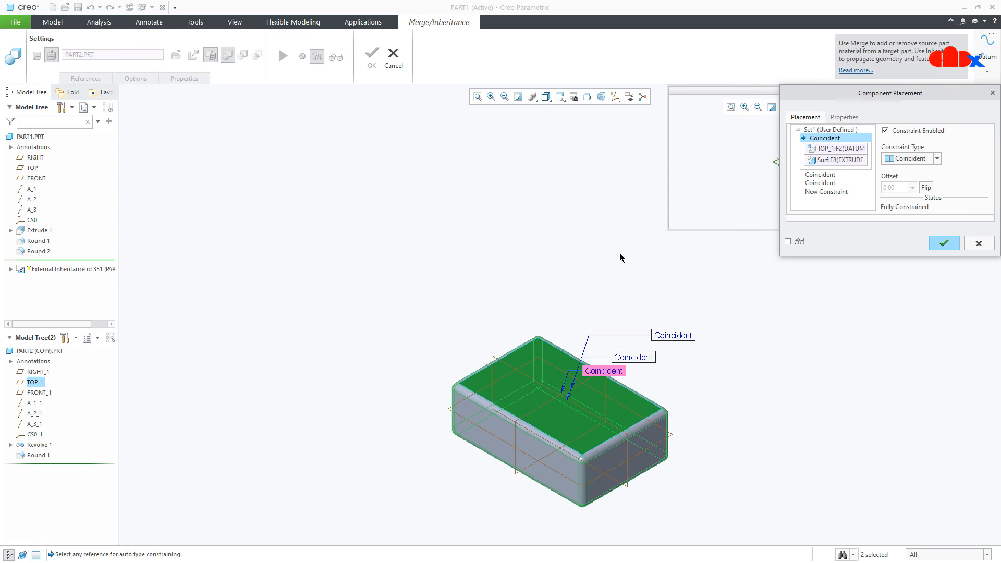
{"action": "left_click", "coordinate": [789, 242]}
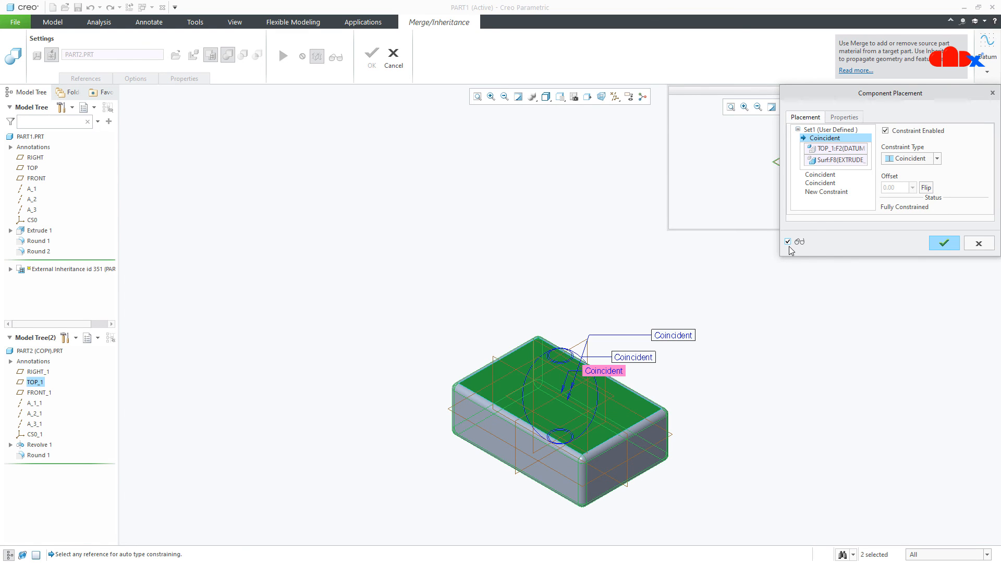
{"action": "left_click", "coordinate": [944, 242]}
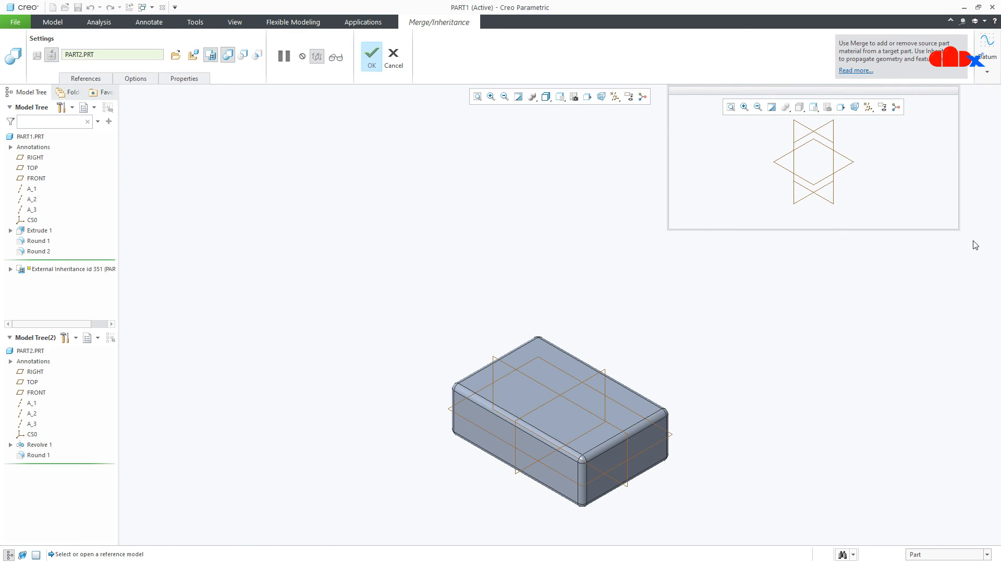
{"action": "left_click", "coordinate": [371, 54]}
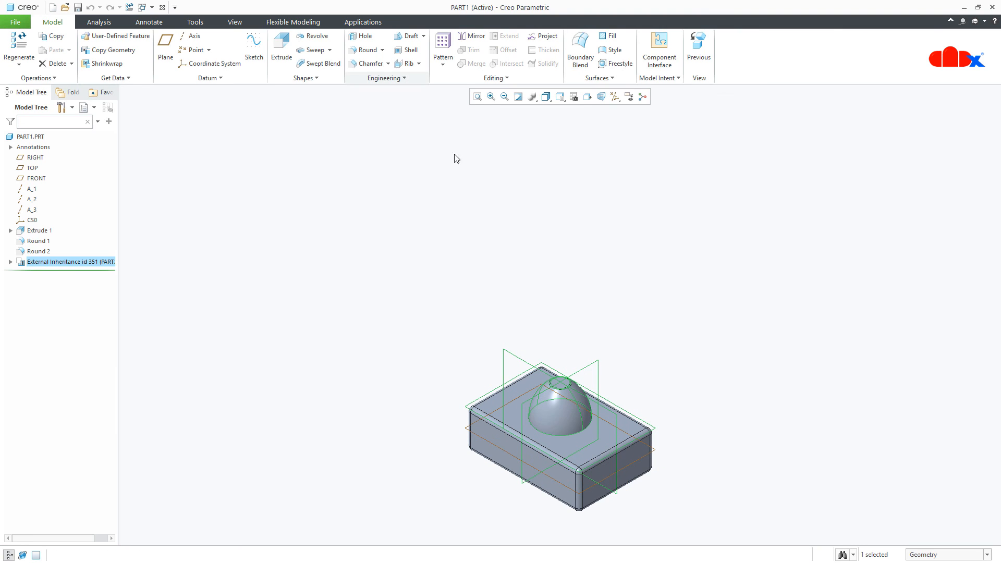